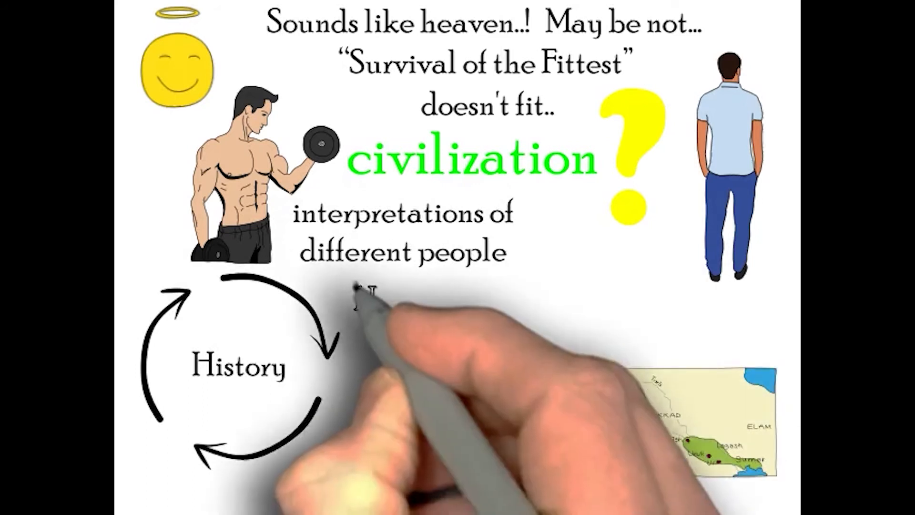
{"action": "type", "text": "Humans eventually became lazy"}
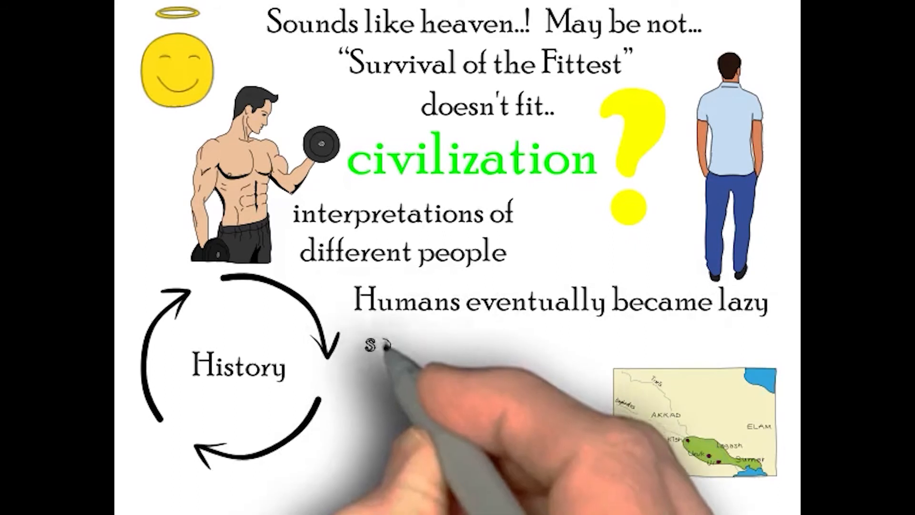
{"action": "type", "text": "source of food, n"}
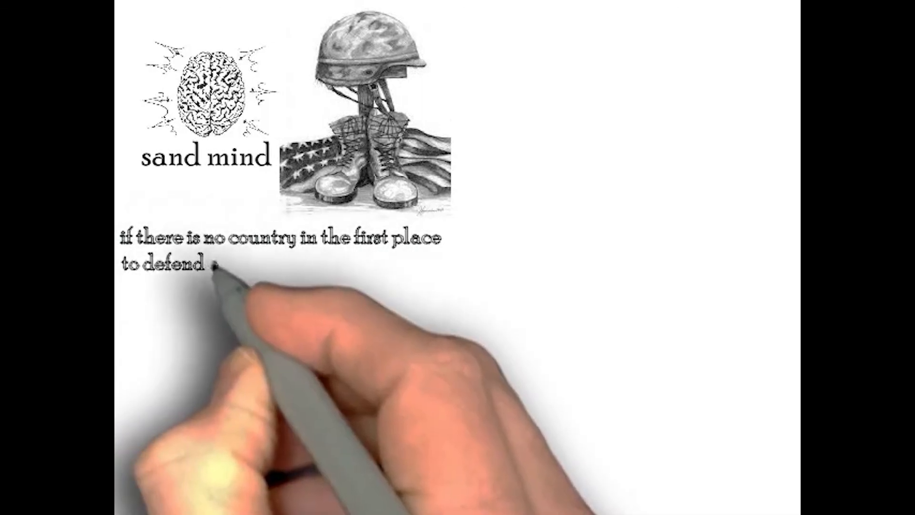
{"action": "type", "text": "or enemy country to attack"}
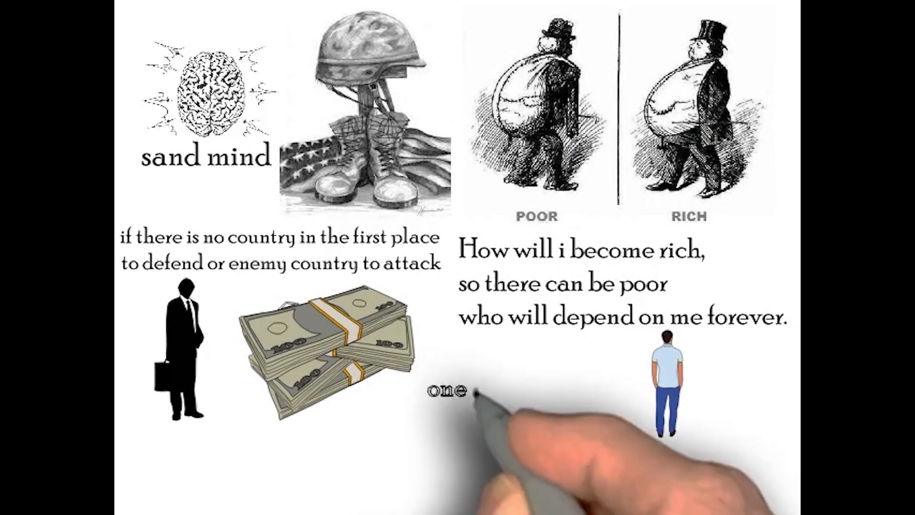
{"action": "type", "text": "lazy man"}
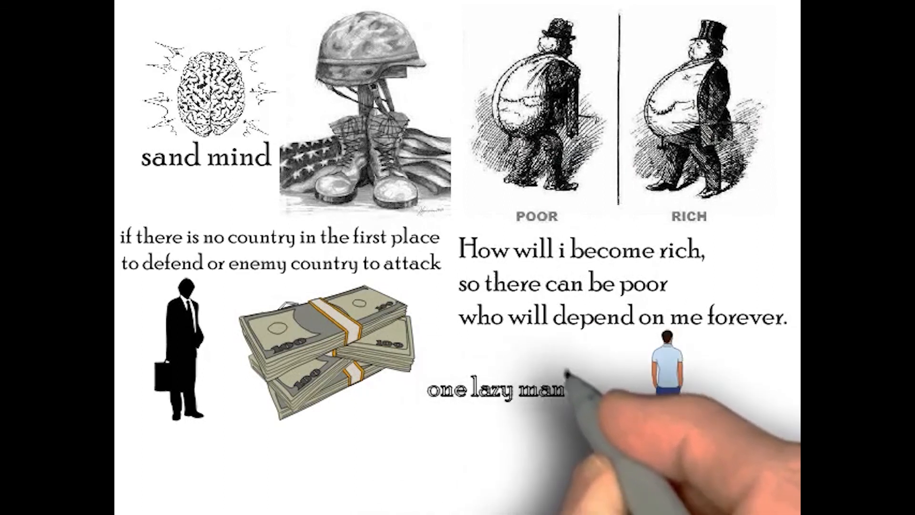